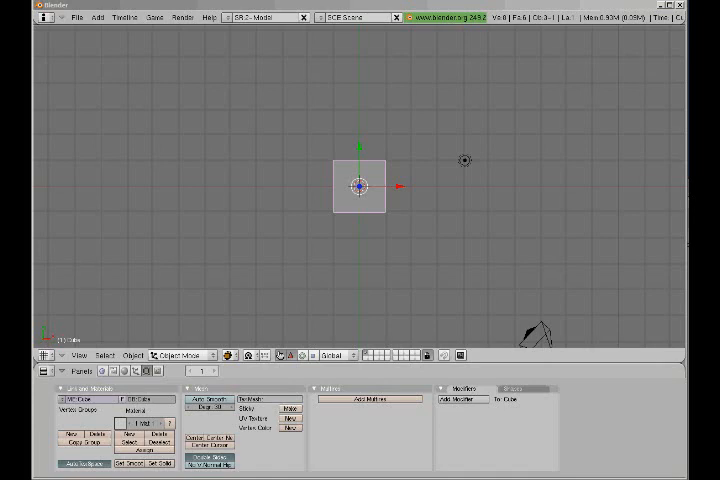
pyautogui.moveTo(378, 196)
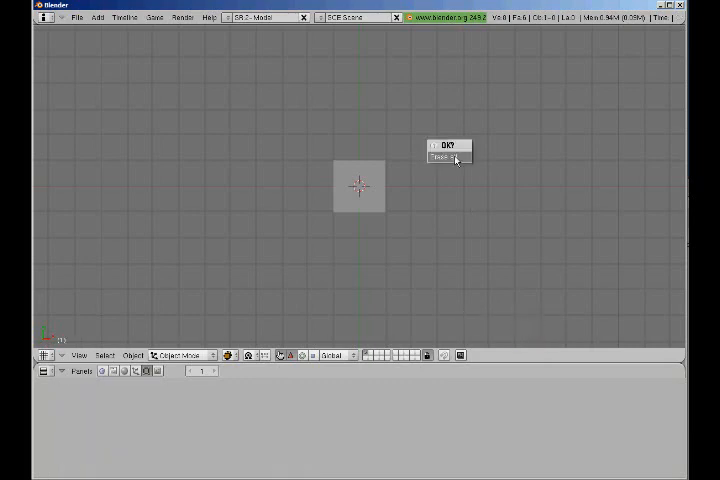
# Step: Add a second cube from Add > Mesh > Cube, place it right of the original, then remove it
pyautogui.click(448, 156)
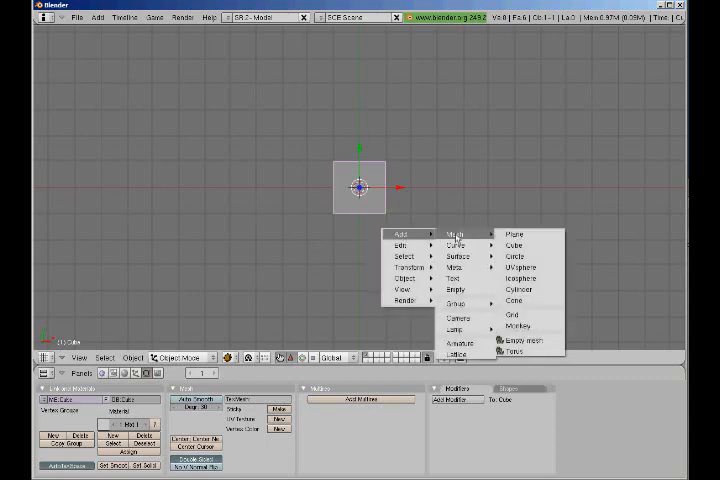
pyautogui.click(512, 246)
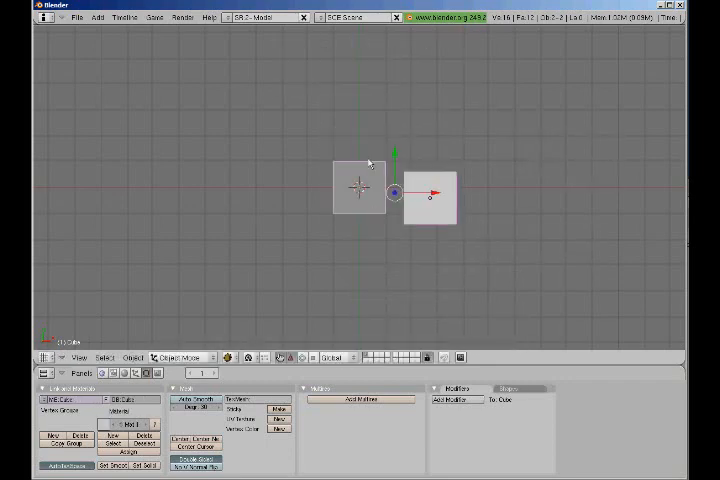
pyautogui.click(360, 188)
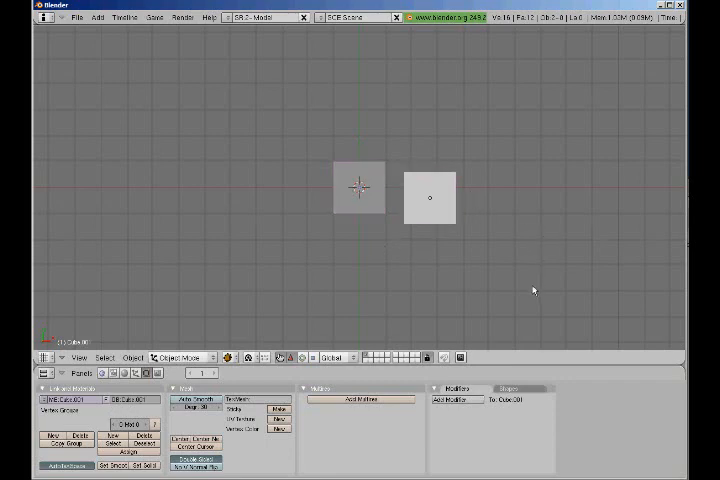
pyautogui.click(430, 196)
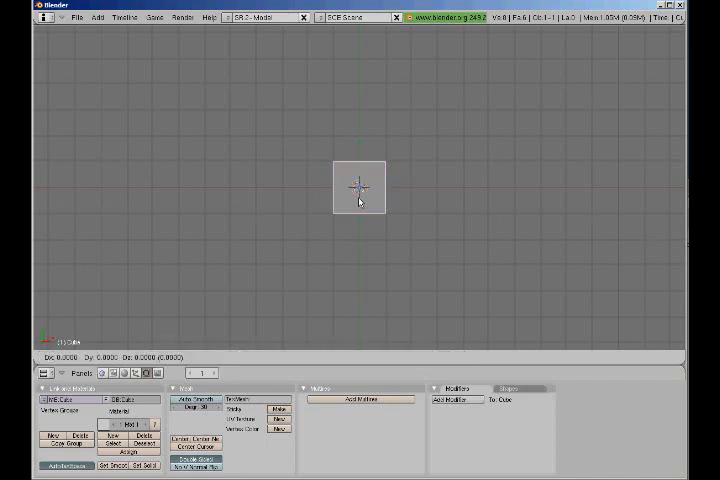
# Step: Grab the cube with G, move it around the viewport and confirm it back at the centre
pyautogui.moveTo(360, 188); pyautogui.dragTo(516, 184)
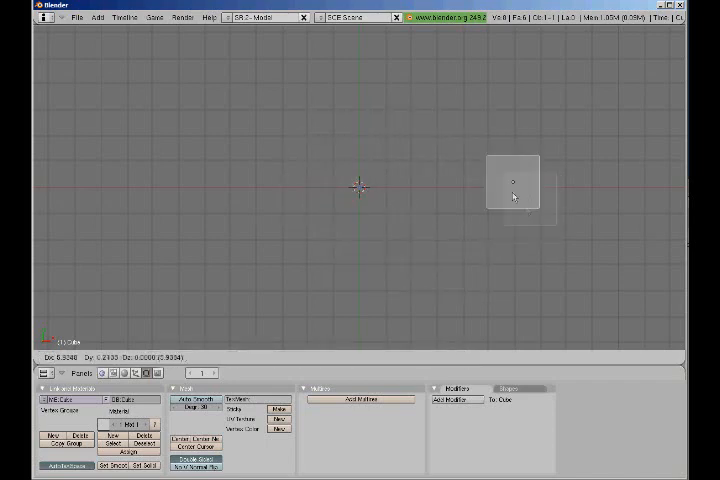
pyautogui.moveTo(512, 184); pyautogui.dragTo(464, 242)
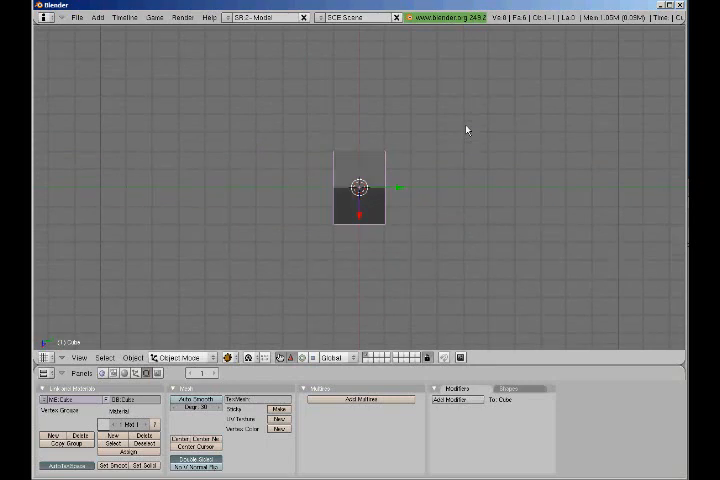
pyautogui.click(358, 188)
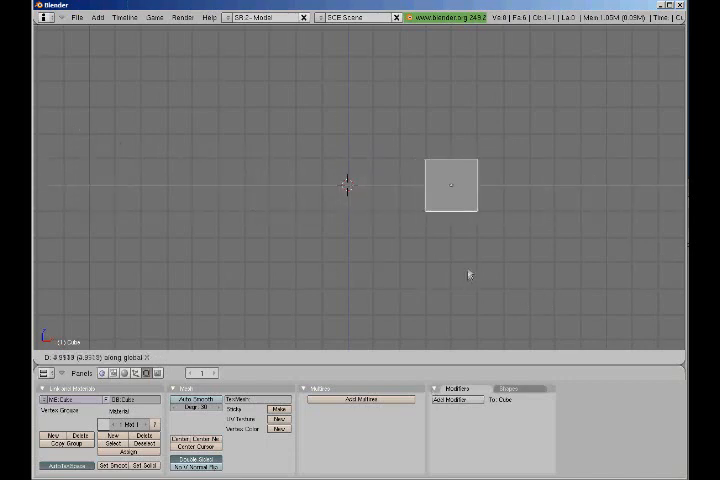
# Step: Move the cube in Ctrl grid-snapped steps and return it to the centre
pyautogui.moveTo(452, 184); pyautogui.dragTo(348, 184)
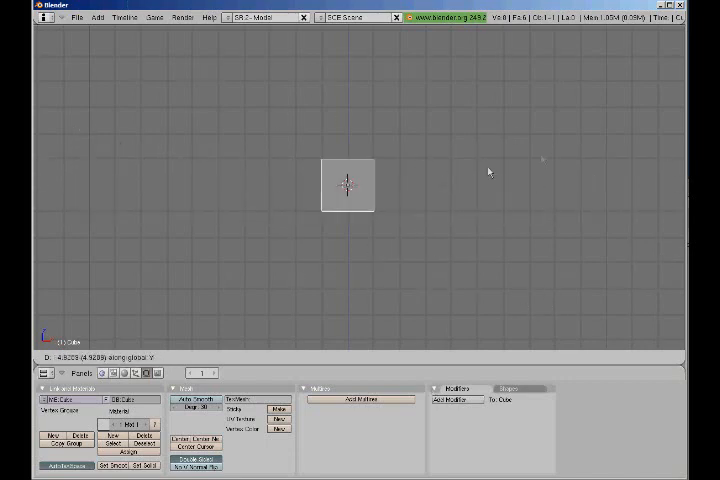
pyautogui.moveTo(556, 172)
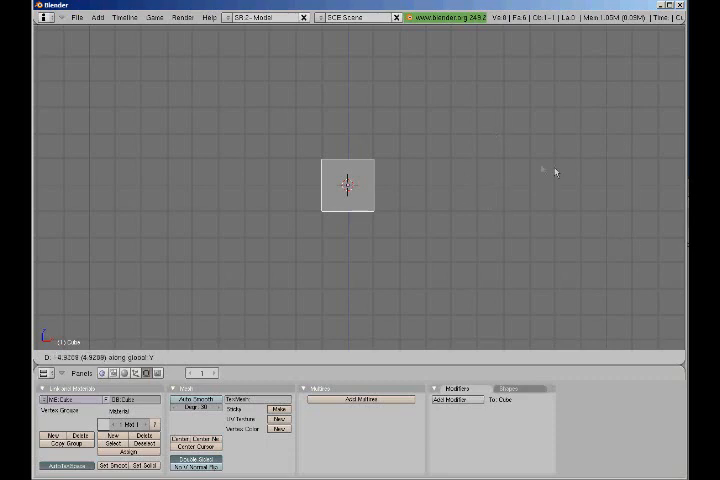
pyautogui.moveTo(348, 184); pyautogui.dragTo(348, 148)
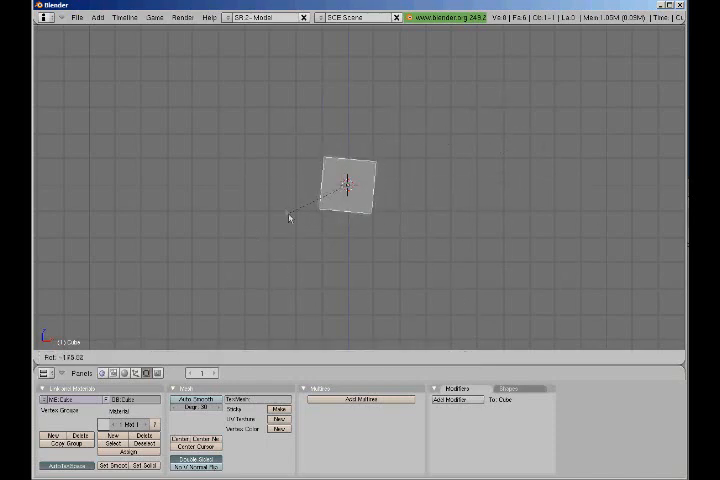
# Step: Rotate the cube with R to roughly 45 degrees so it shows as a diamond
pyautogui.moveTo(288, 216); pyautogui.dragTo(438, 178)
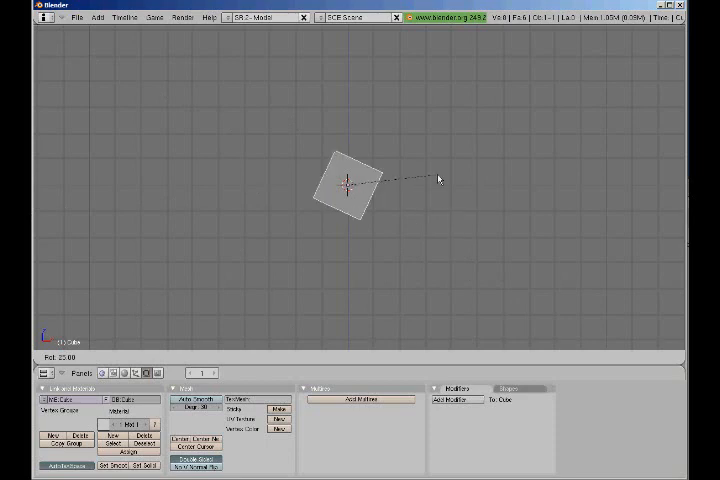
pyautogui.moveTo(436, 178); pyautogui.dragTo(344, 212)
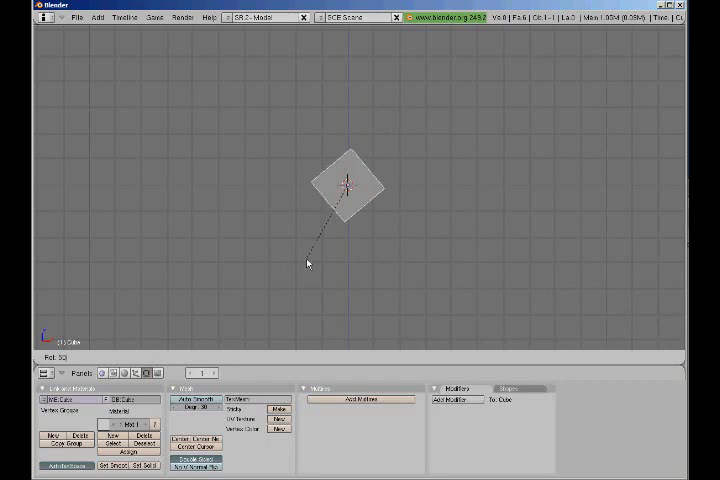
pyautogui.moveTo(302, 244)
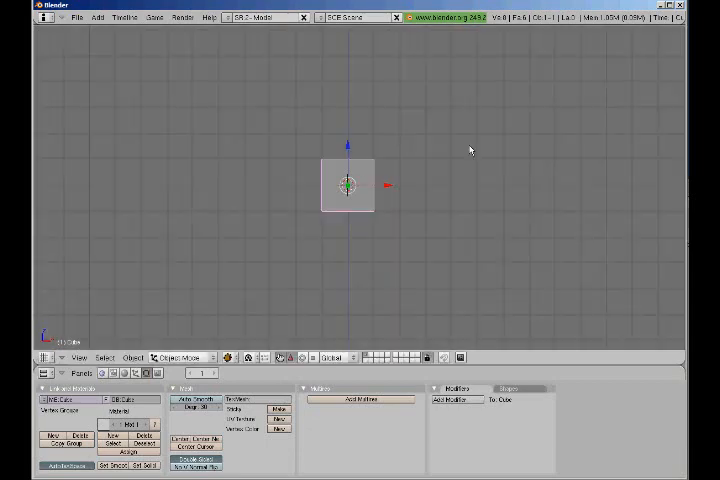
pyautogui.moveTo(432, 218)
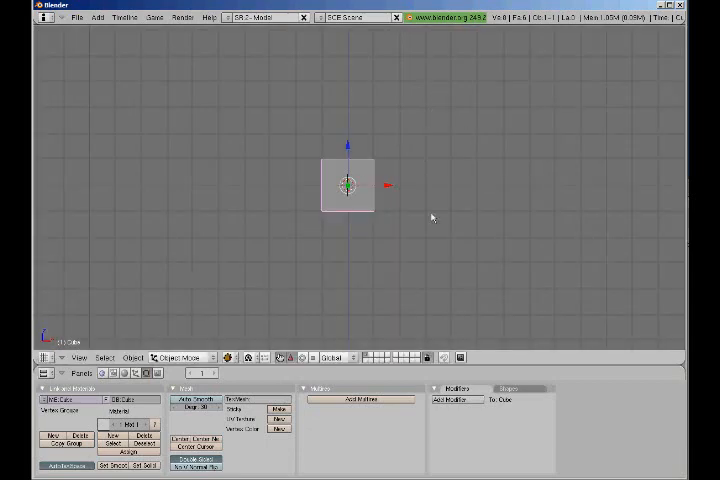
pyautogui.moveTo(418, 228)
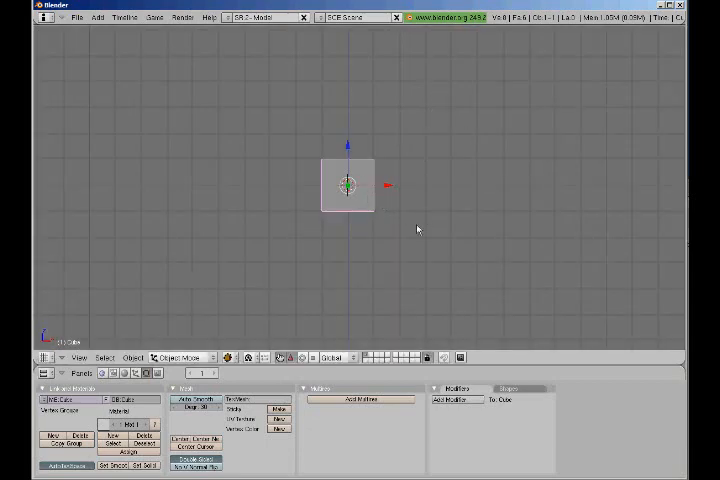
# Step: With rotation cleared via Alt+R, move the cube to the upper right of the viewport
pyautogui.moveTo(348, 184); pyautogui.dragTo(592, 78)
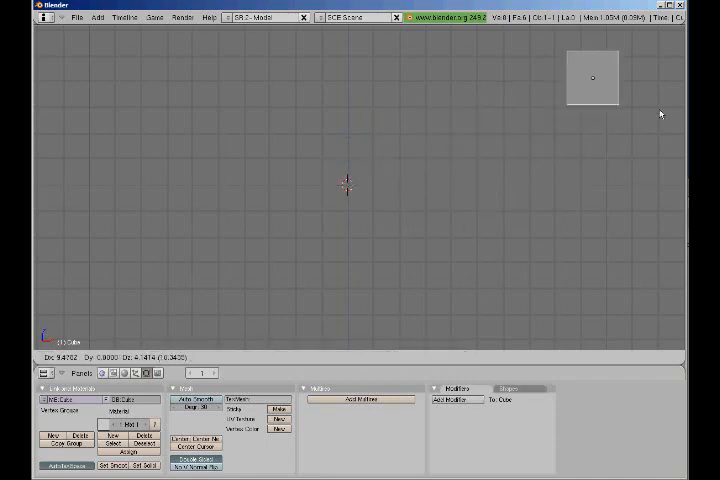
pyautogui.moveTo(592, 78); pyautogui.dragTo(552, 218)
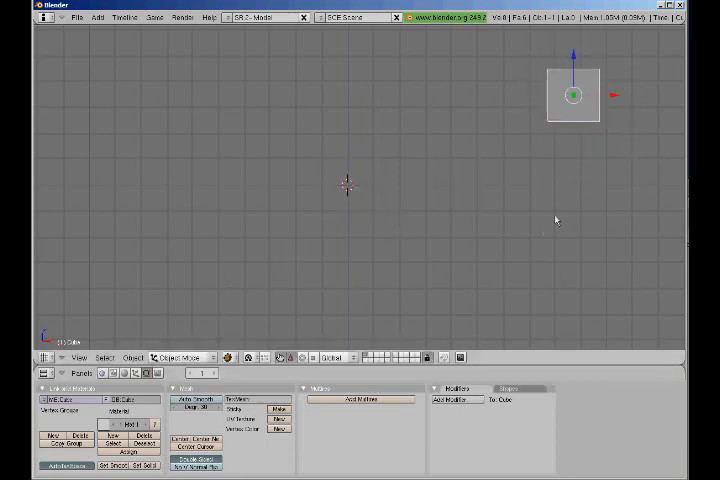
pyautogui.moveTo(572, 96); pyautogui.dragTo(348, 184)
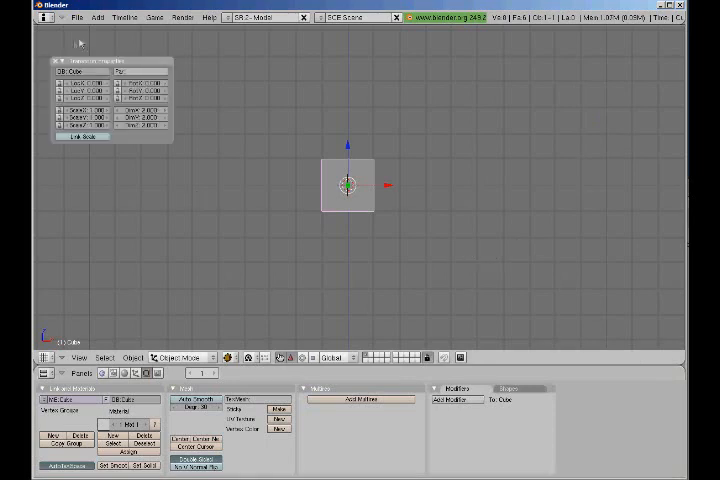
pyautogui.moveTo(390, 240)
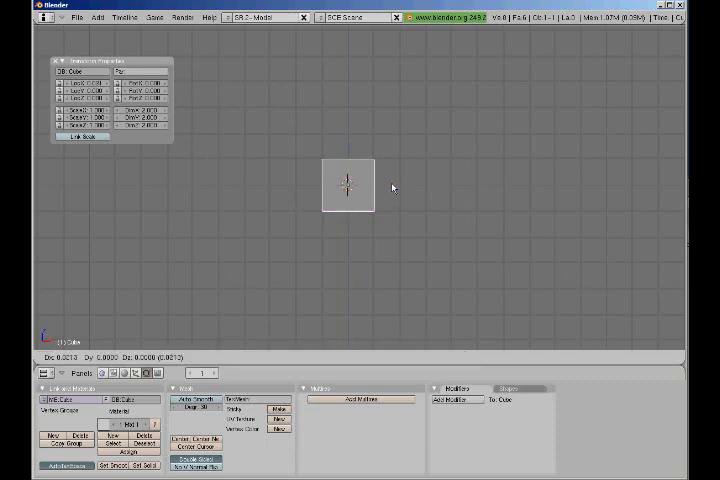
# Step: With Transform Properties shown via N, drag the cube right and back to the centre
pyautogui.moveTo(348, 184); pyautogui.dragTo(478, 184)
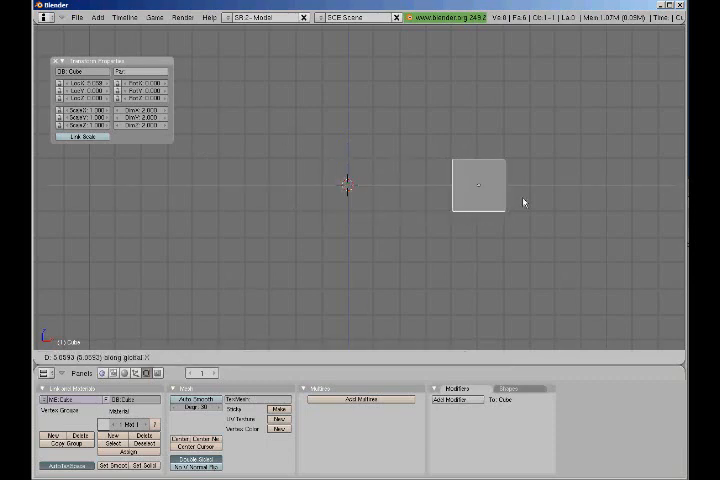
pyautogui.moveTo(478, 184); pyautogui.dragTo(350, 184)
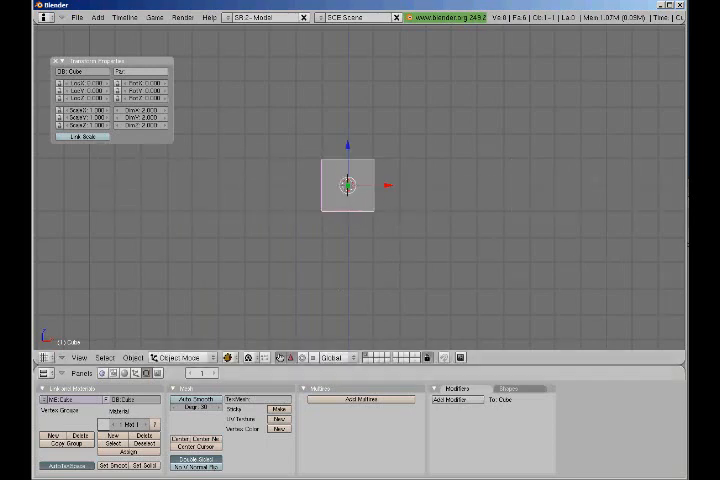
pyautogui.moveTo(352, 302)
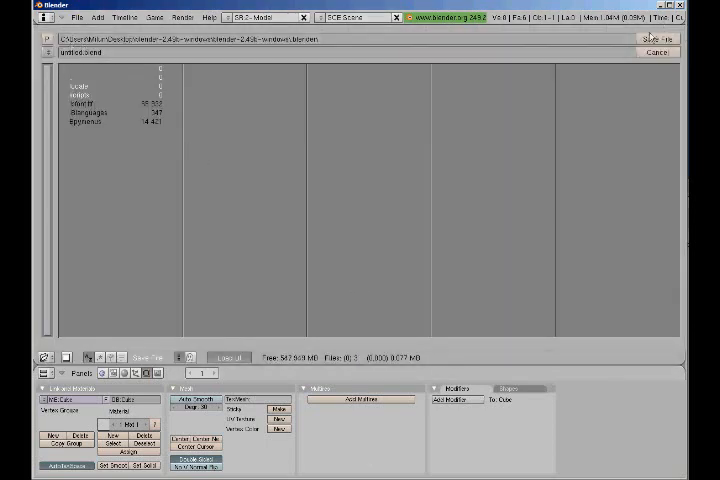
# Step: Save the scene as a .blend file in the chosen folder via Save File
pyautogui.click(660, 38)
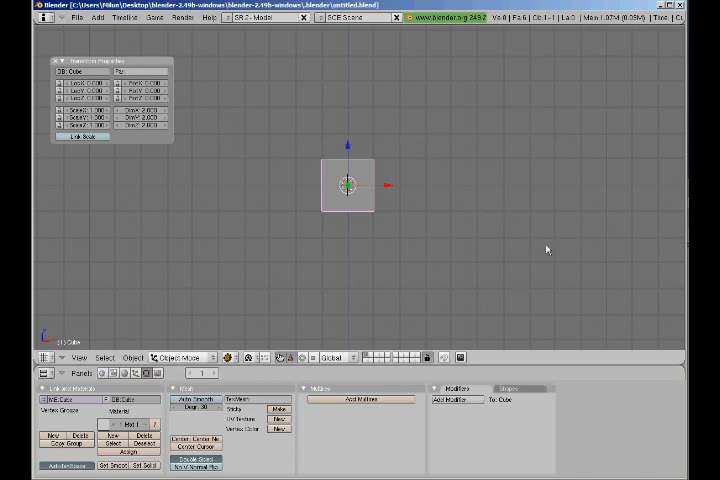
pyautogui.moveTo(550, 250)
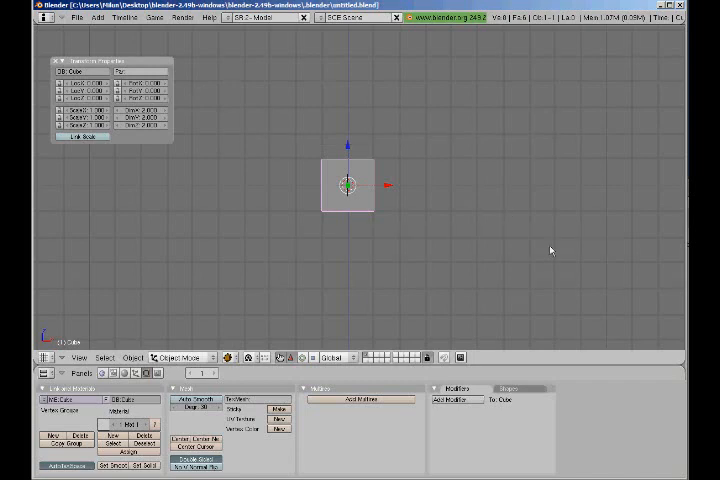